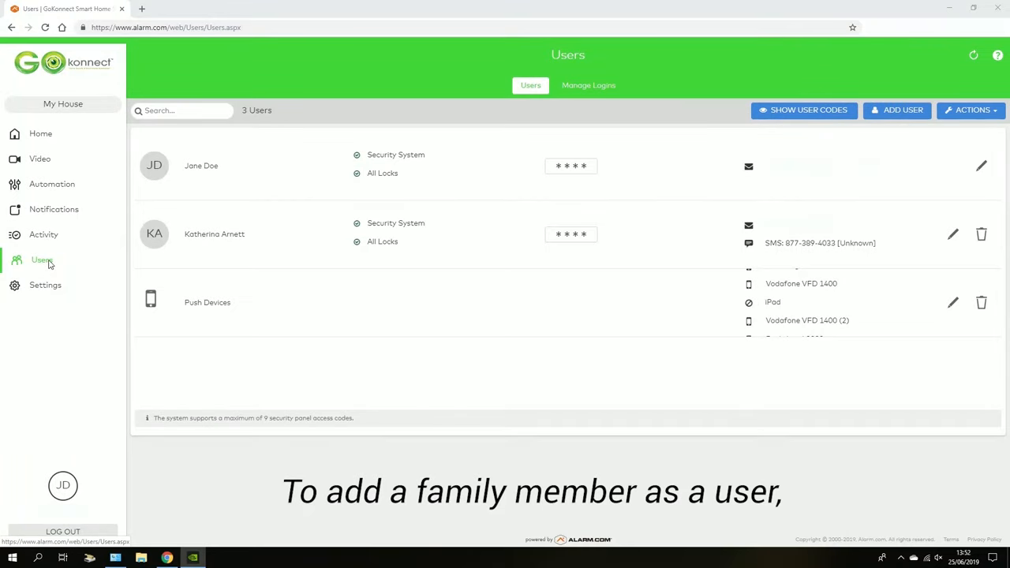
Go to Manage Logins from the Users page's ACTIONS menu.
left_click(971, 109)
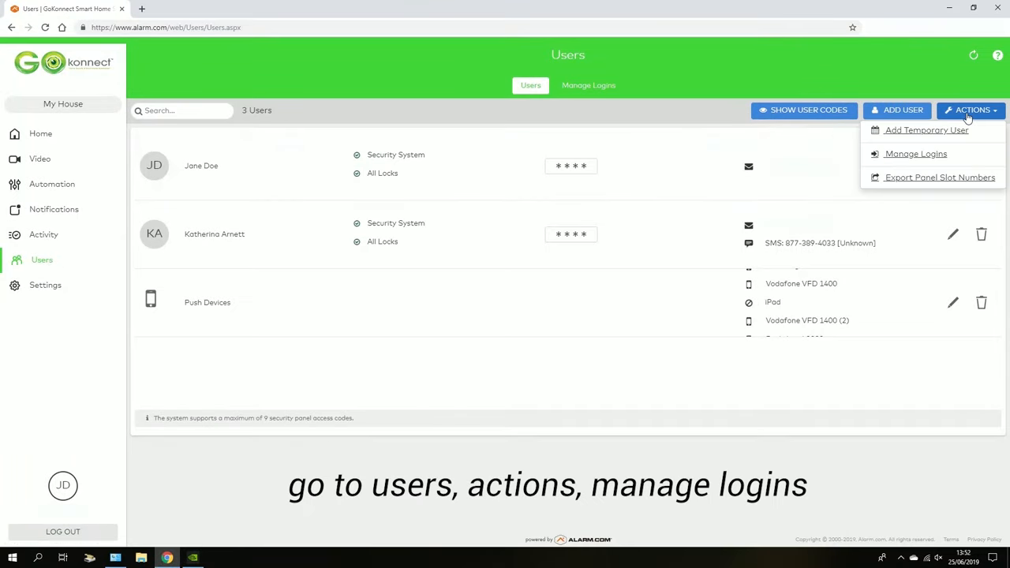
mouse_move(915, 154)
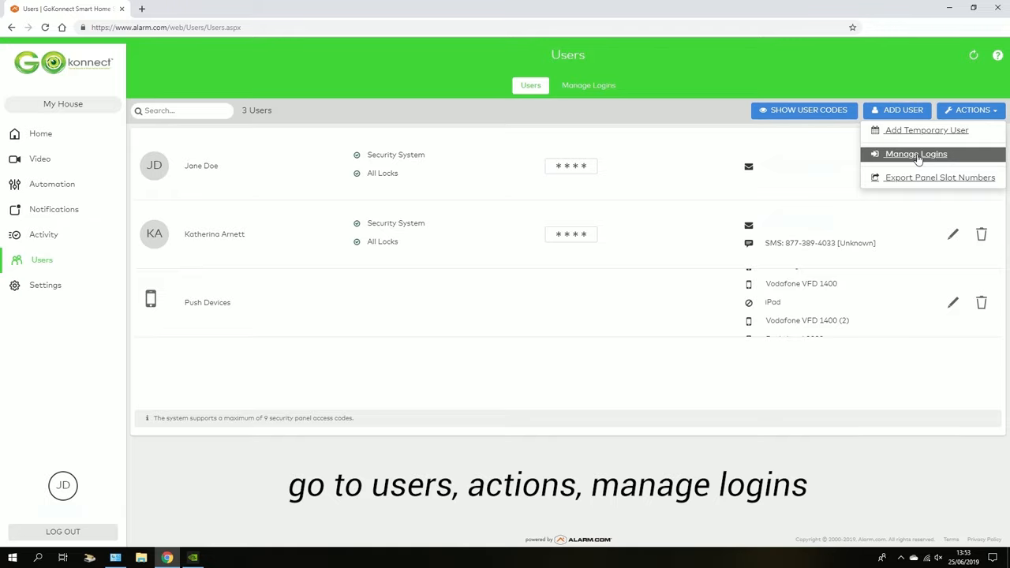
left_click(915, 154)
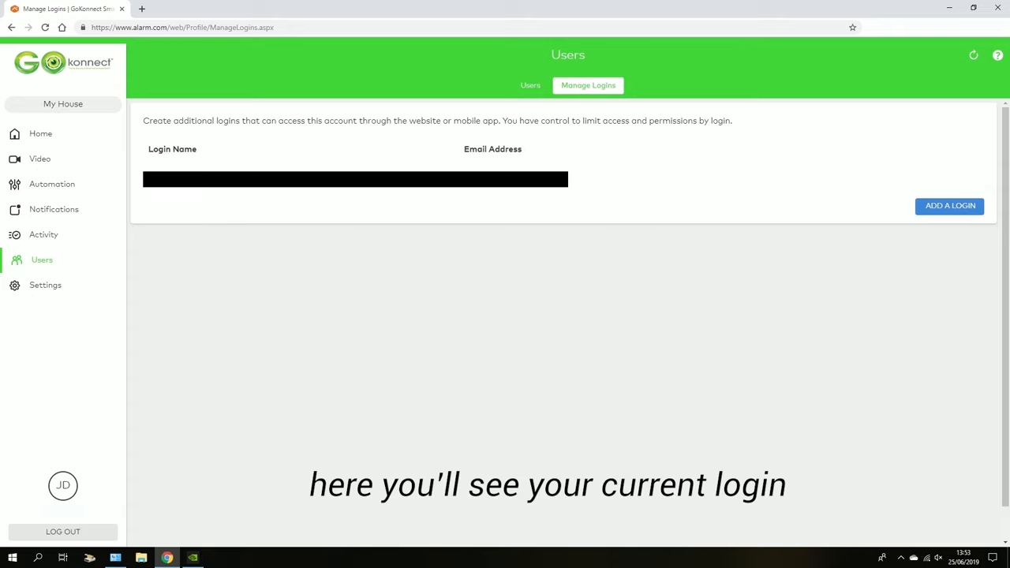
Add a new login named John with an email address and save it.
left_click(949, 205)
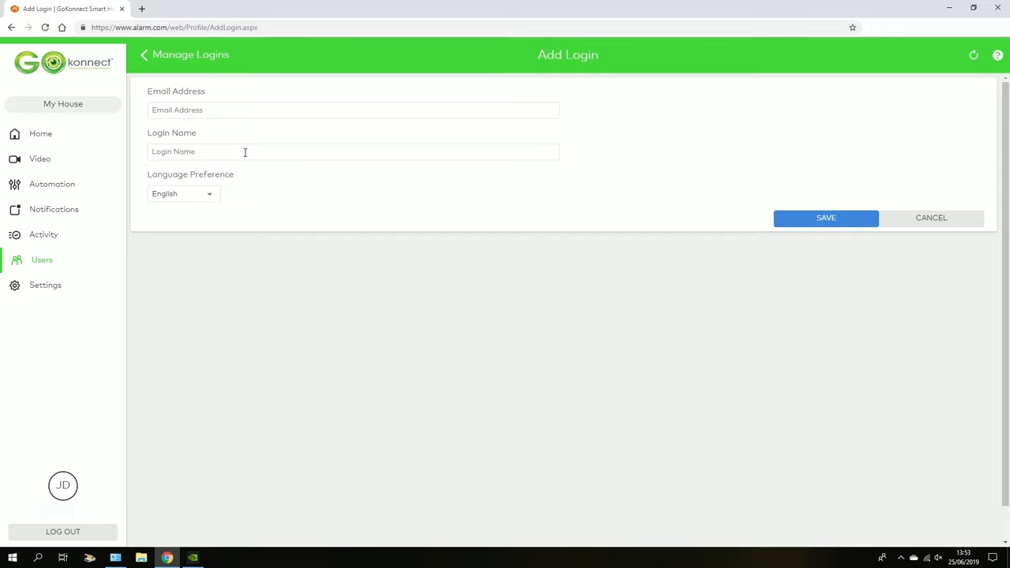
left_click(353, 151)
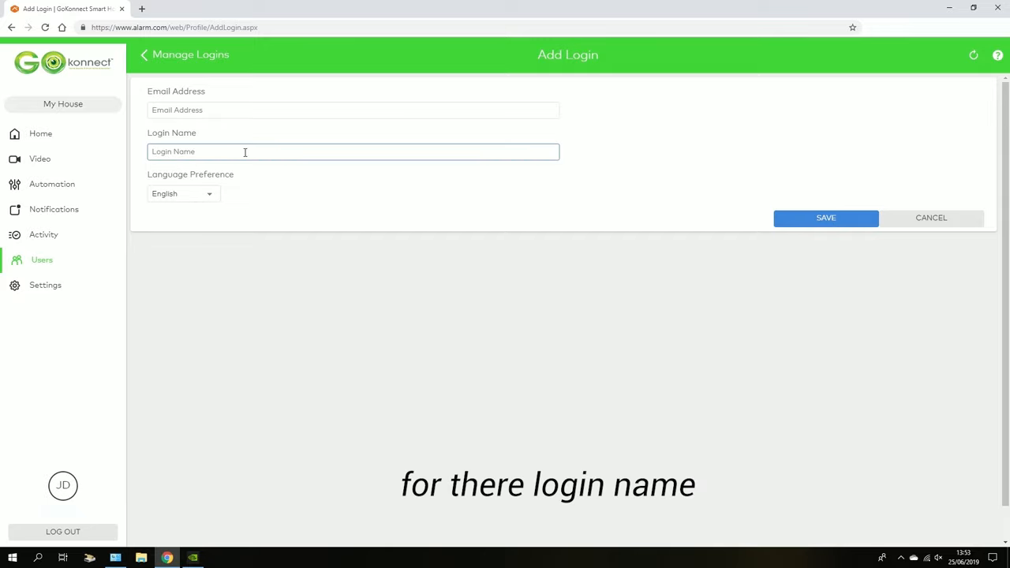
type("John1234")
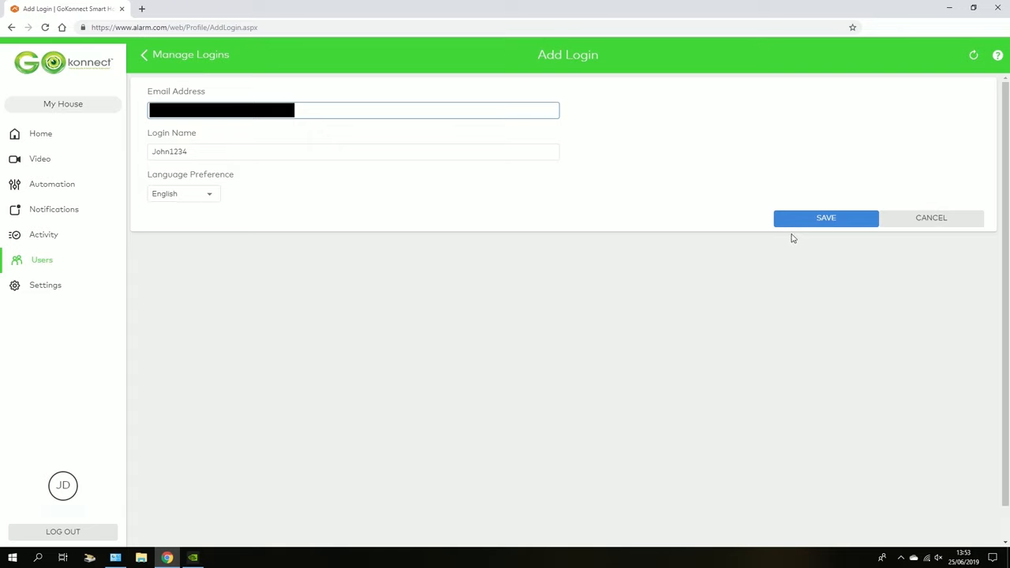
left_click(825, 217)
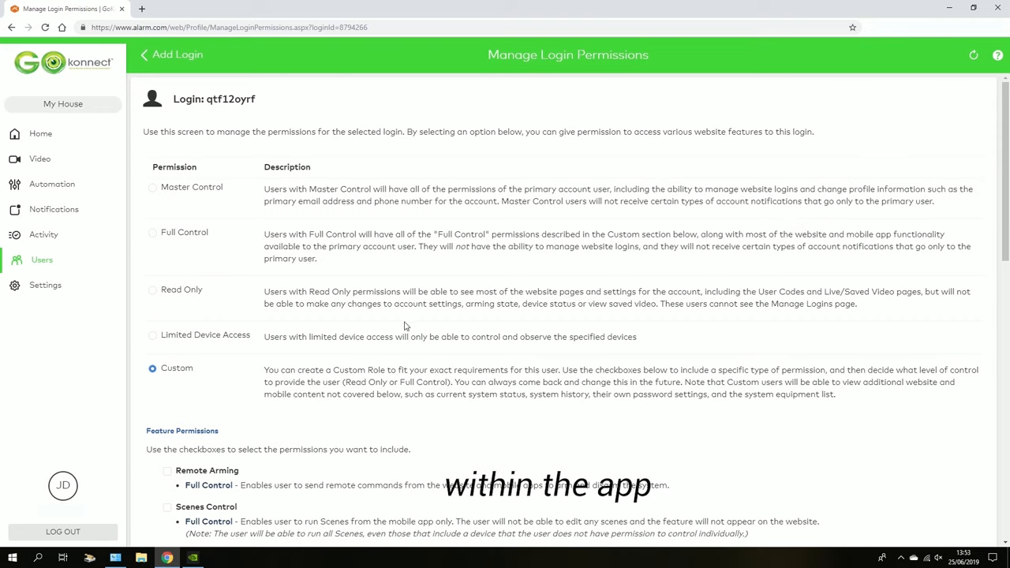
mouse_move(175, 352)
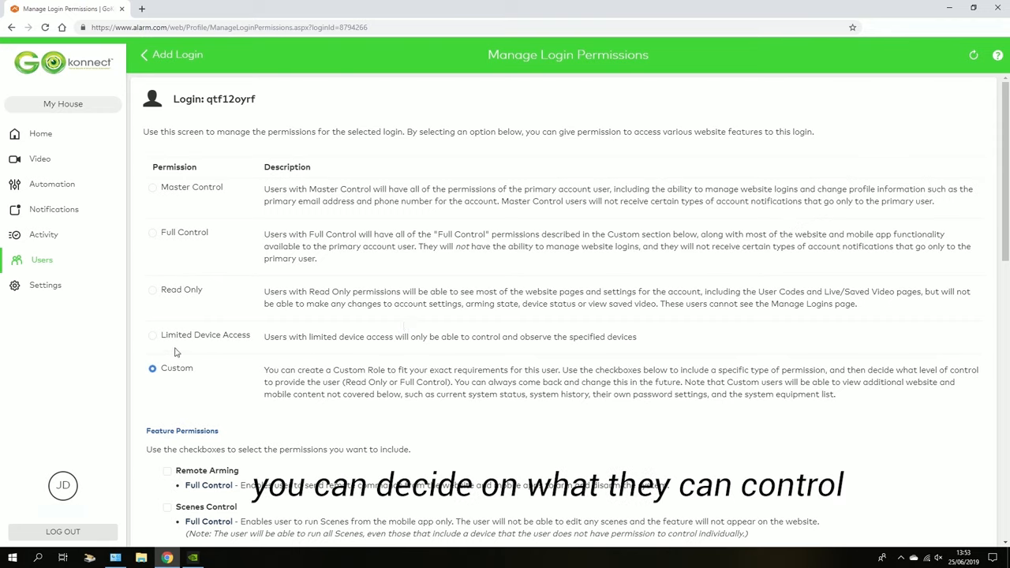
Give the new login Full Control permissions and save them.
left_click(152, 187)
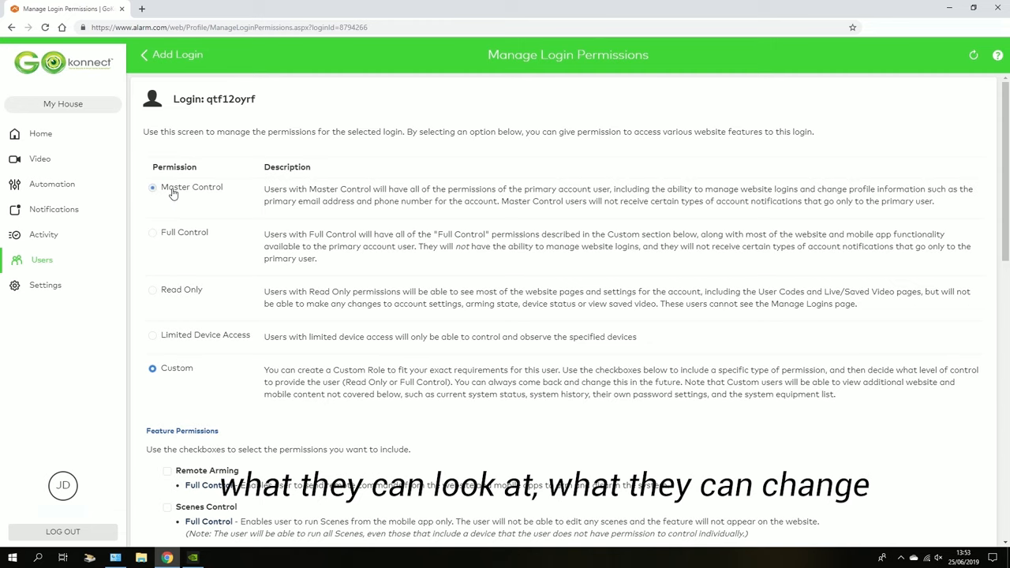
scroll("down", 3)
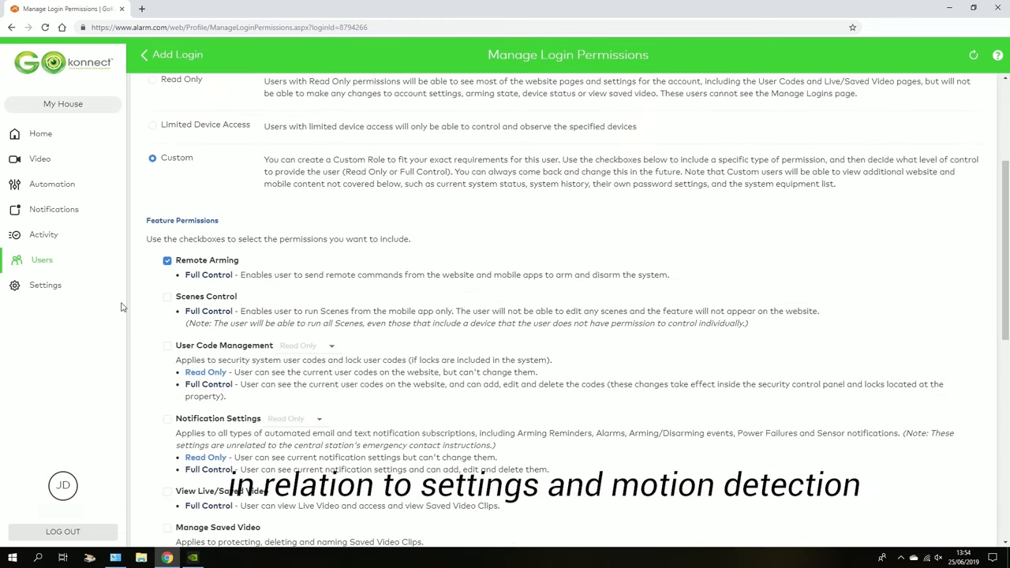
scroll("down", 3)
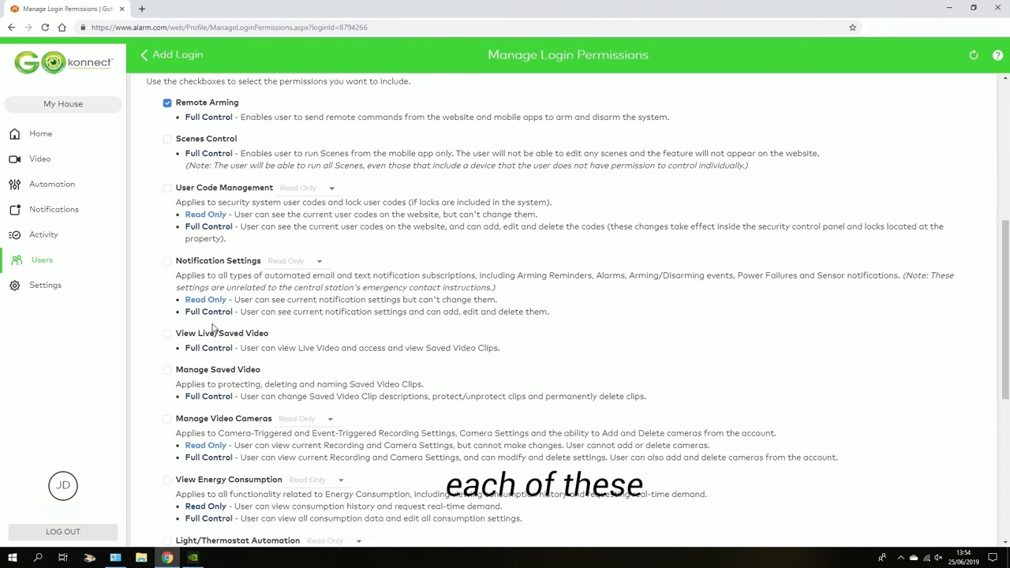
scroll("down", 3)
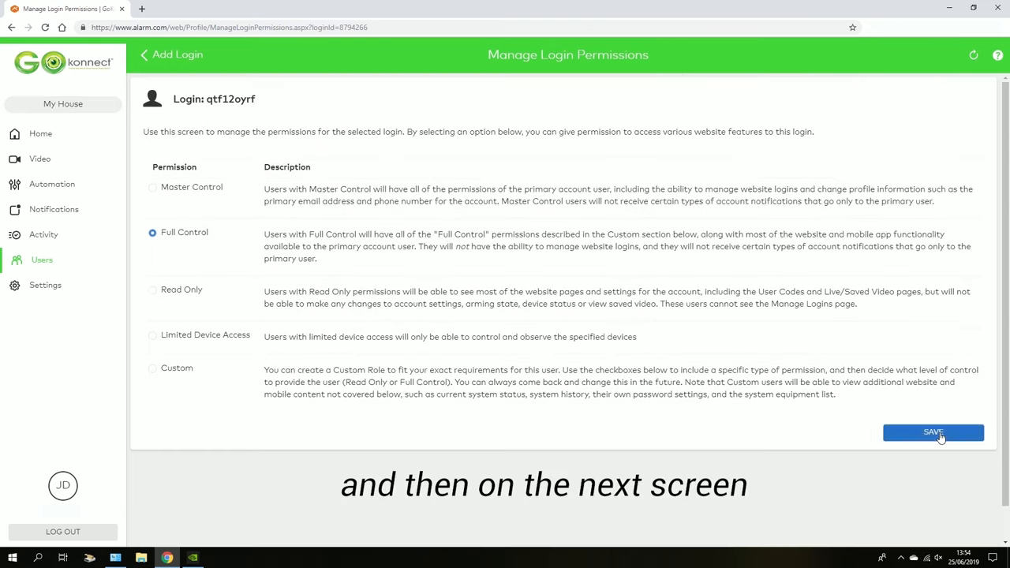
left_click(932, 432)
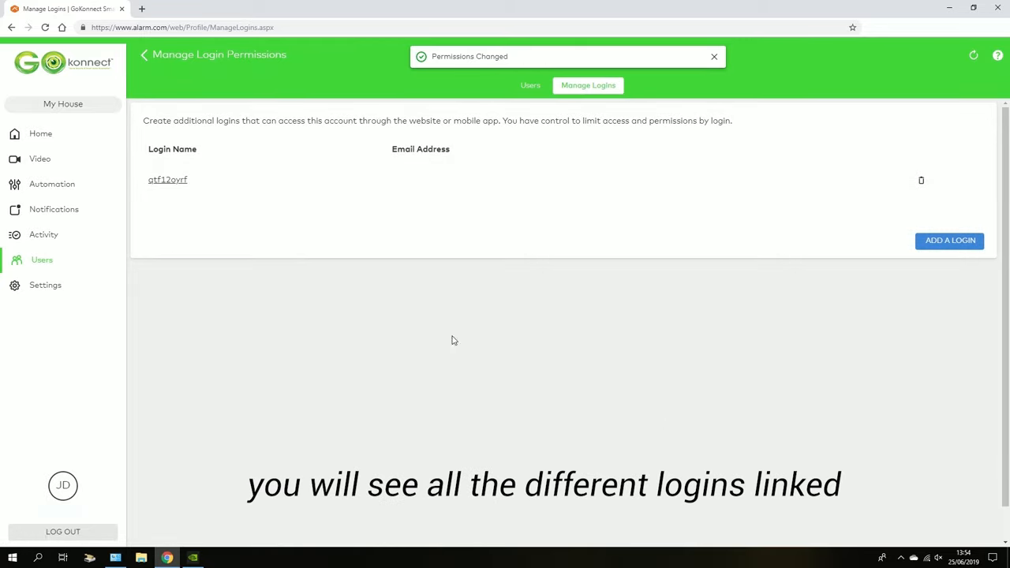